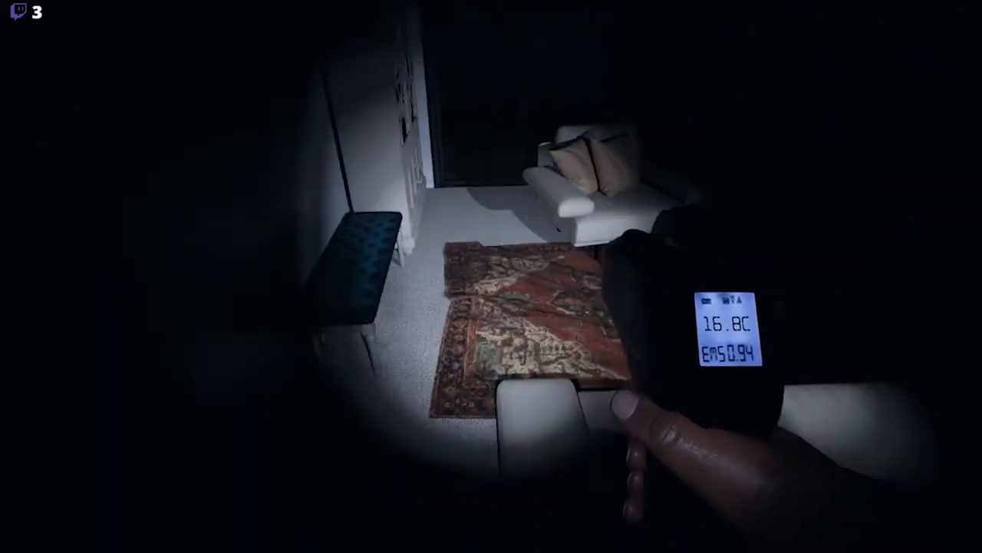
{"action": "mouse_move", "coordinate": [492, 277]}
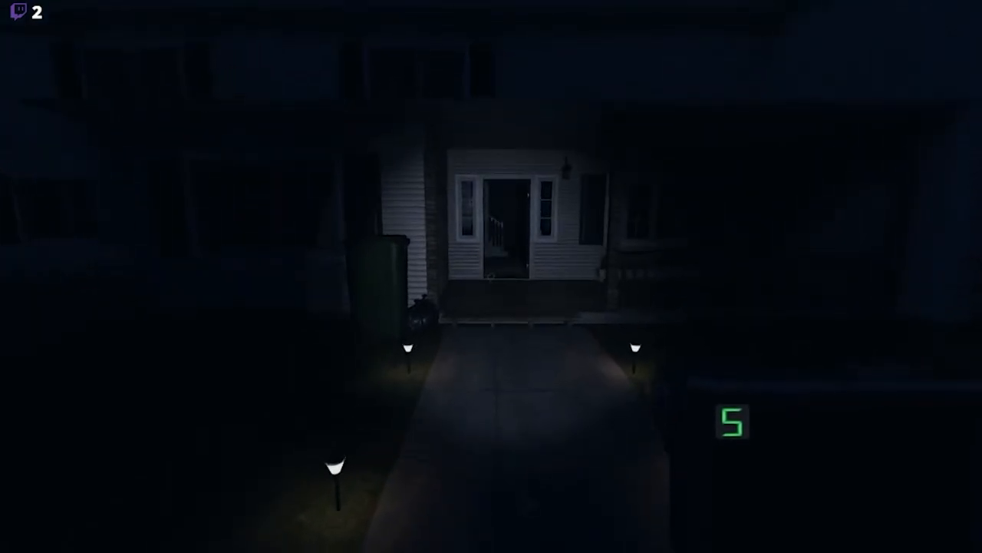
{"action": "mouse_move", "coordinate": [491, 276]}
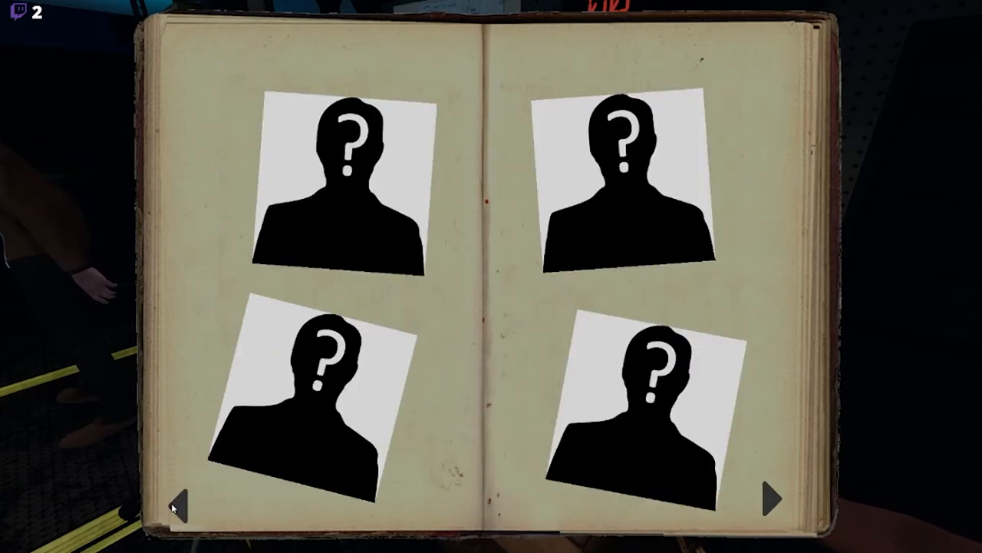
{"action": "left_click", "coordinate": [773, 494]}
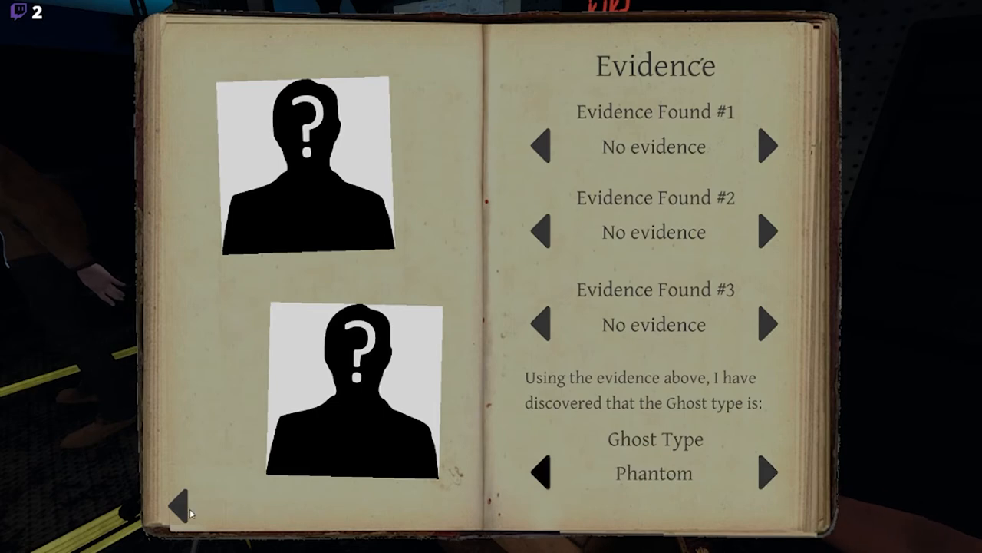
{"action": "left_click", "coordinate": [182, 511]}
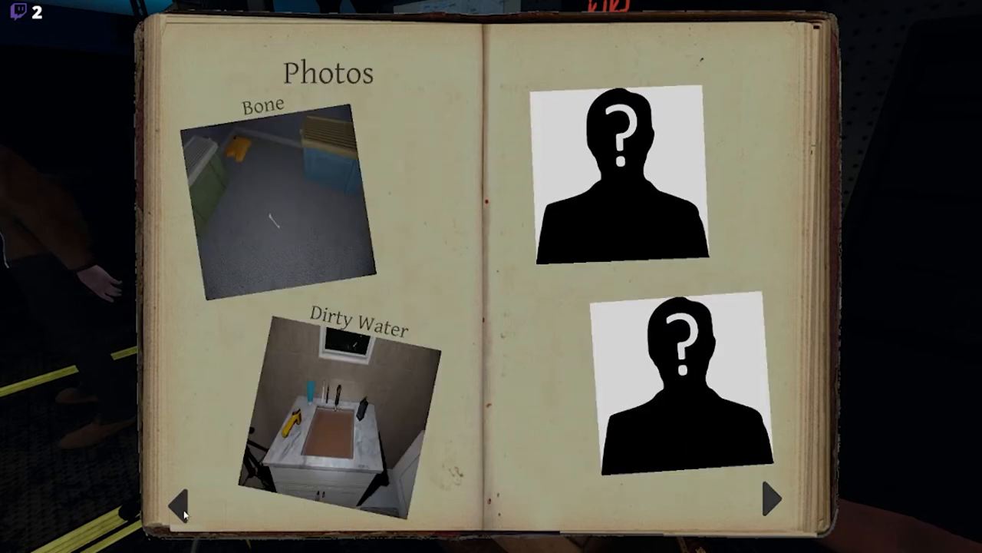